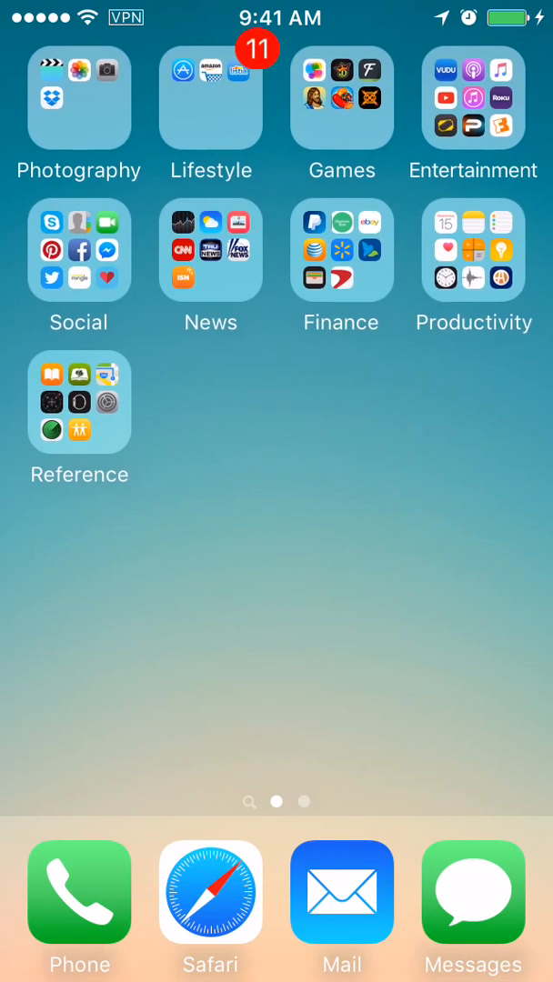
# Launch Settings from the Reference folder and scroll down to the per-app settings list
pyautogui.click(78, 402)
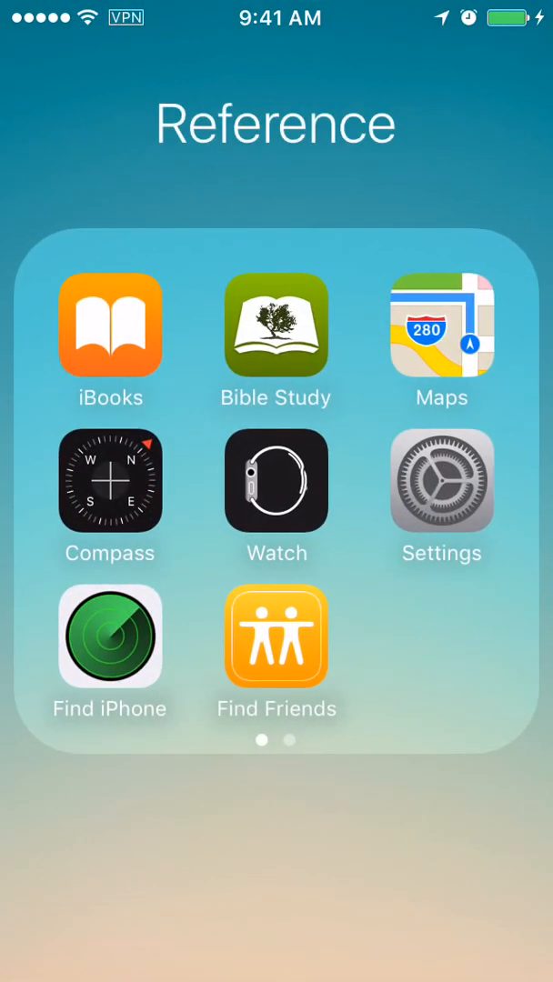
pyautogui.click(440, 484)
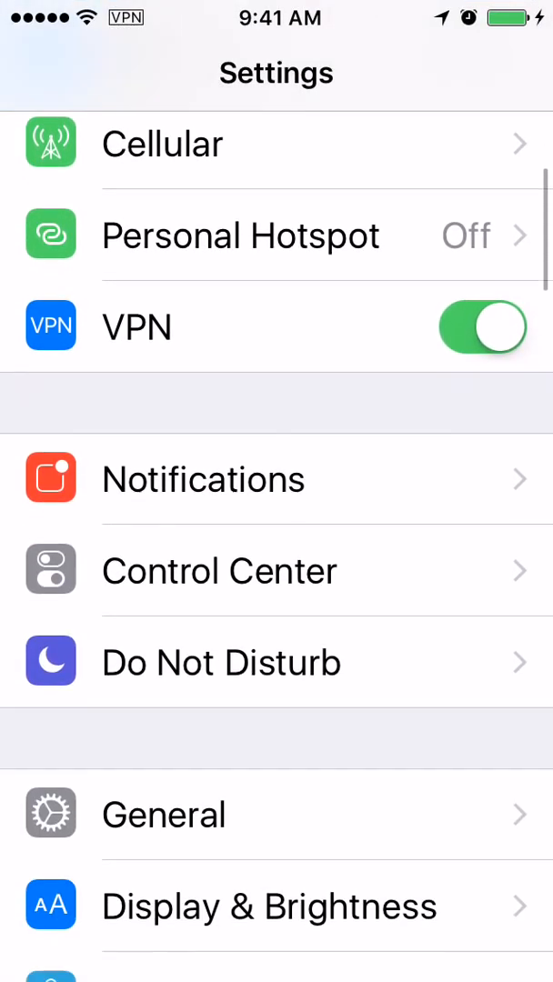
pyautogui.scroll(-3)
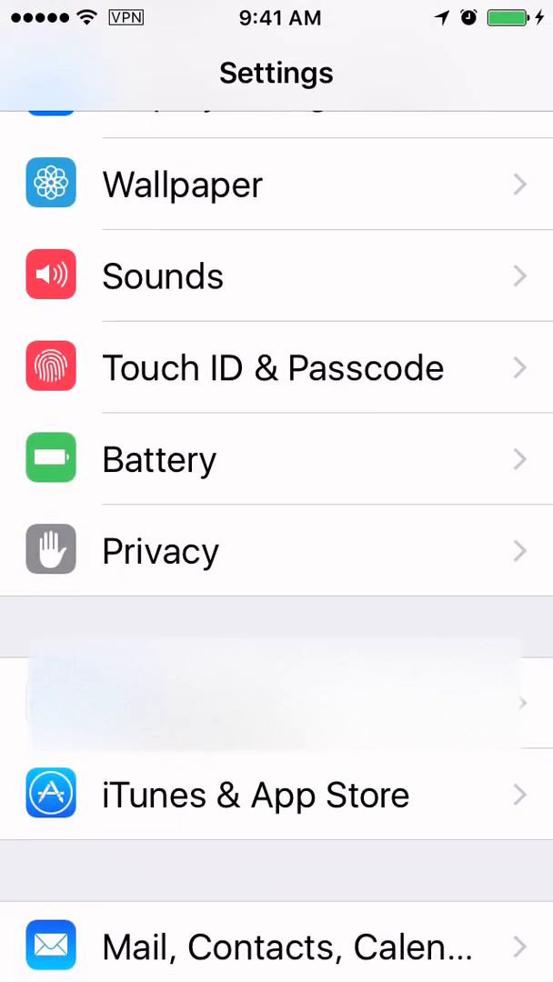
pyautogui.scroll(-3)
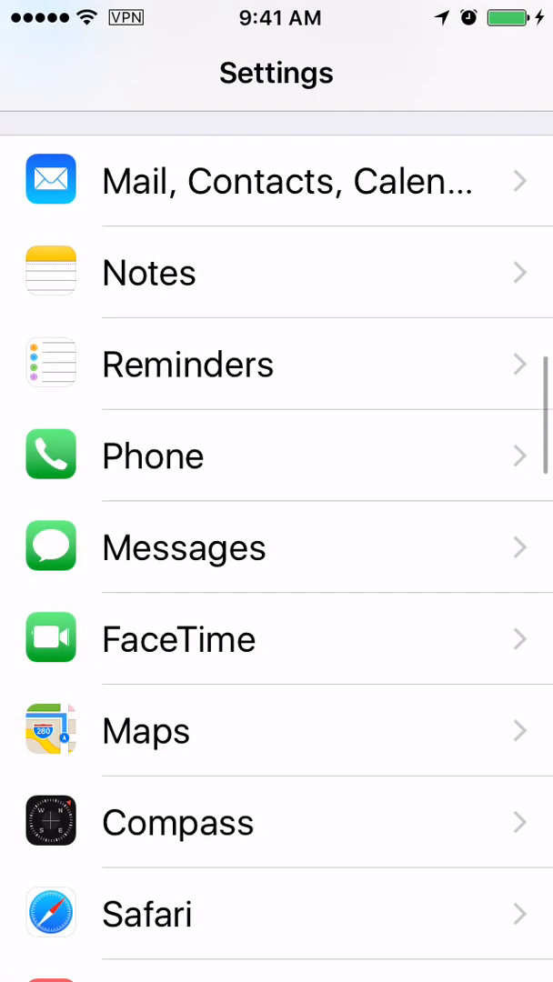
# Clear Safari's history and website data from the Safari settings page
pyautogui.click(146, 913)
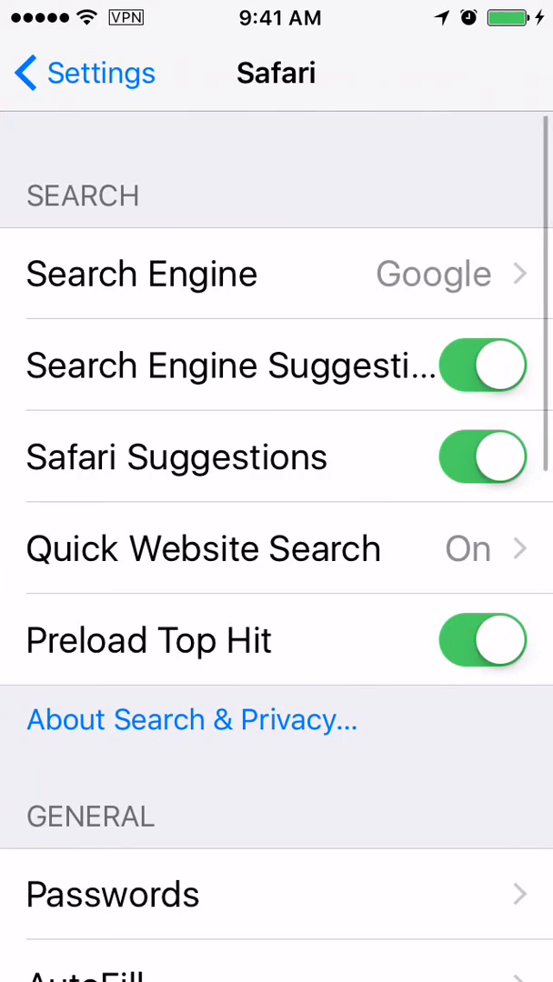
pyautogui.scroll(-3)
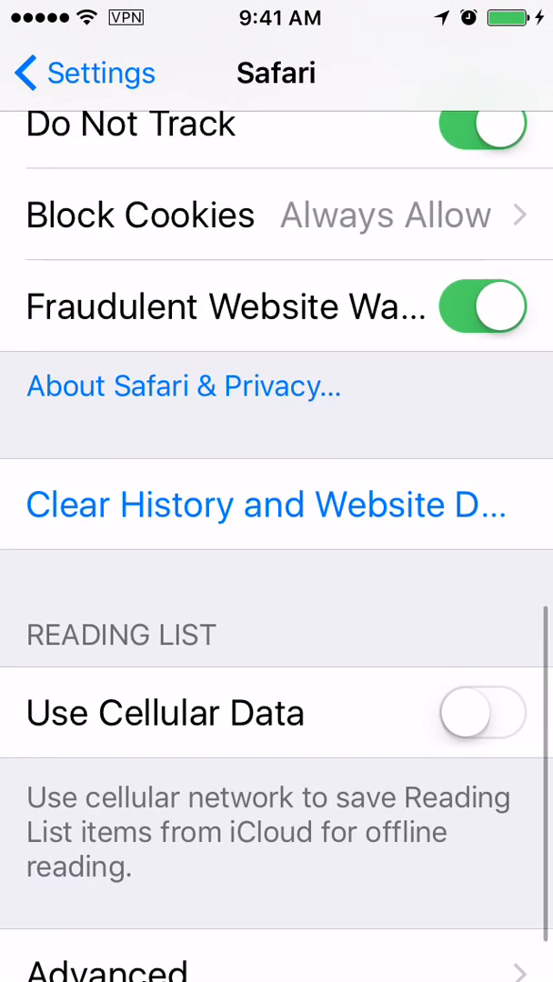
pyautogui.click(269, 506)
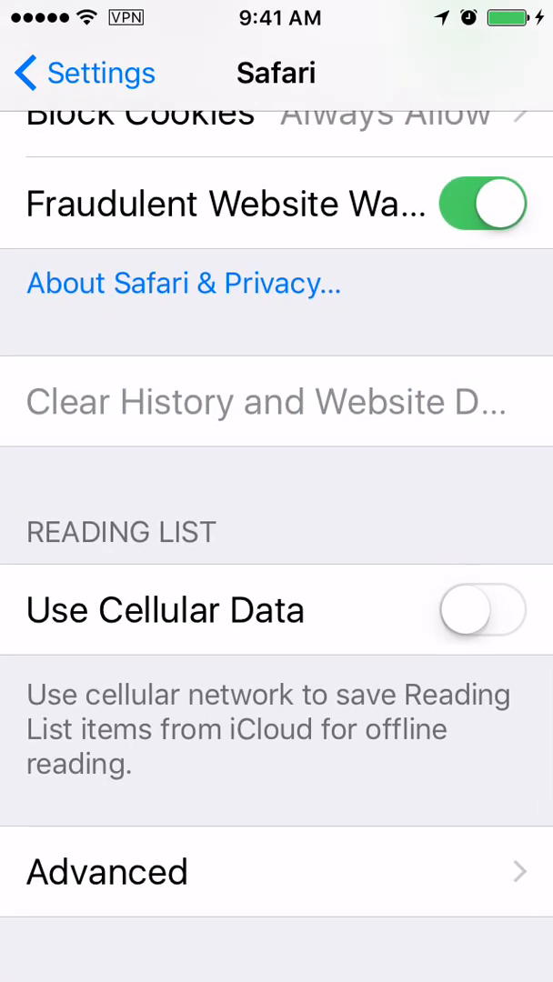
# Check the JavaScript switch on Safari's Advanced settings page
pyautogui.click(106, 871)
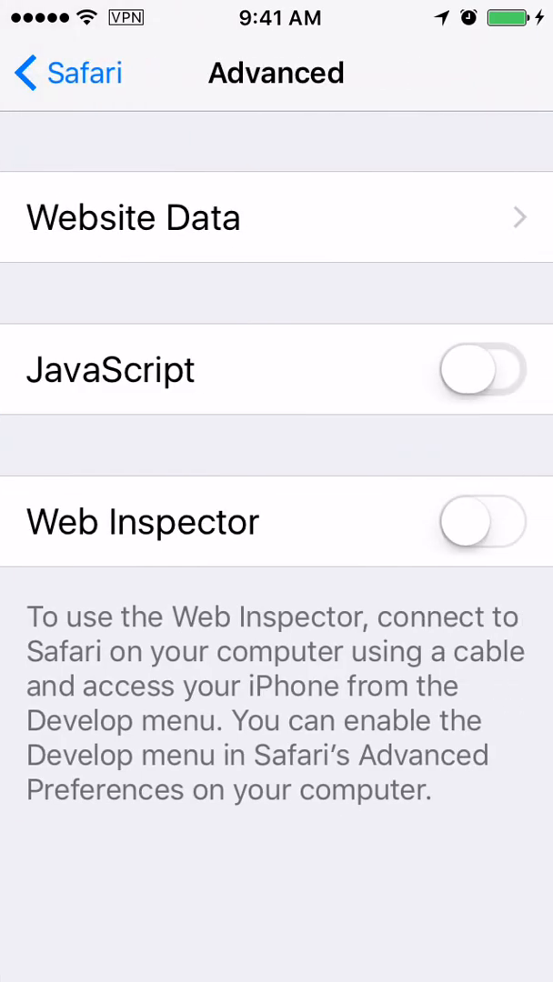
pyautogui.click(483, 368)
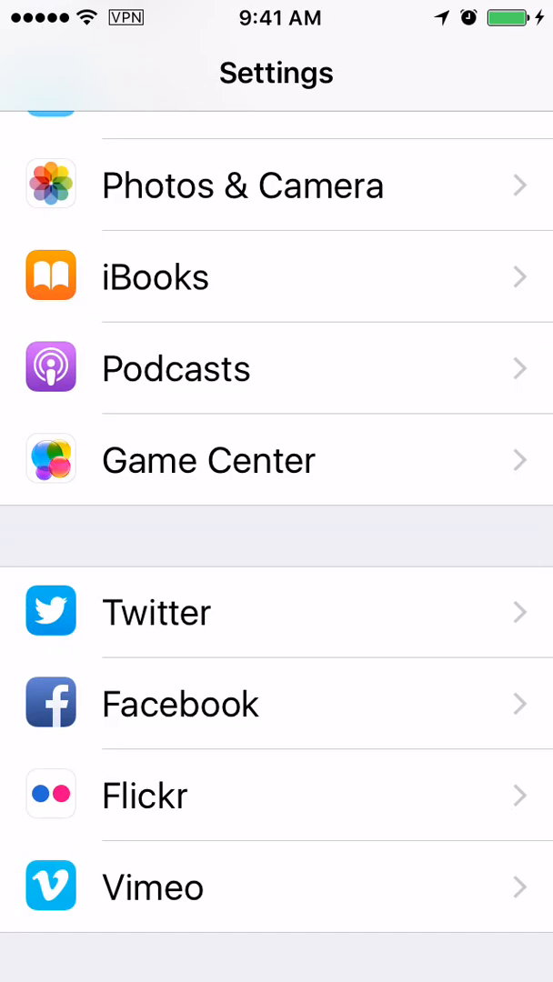
# Return to the top-level Settings list and scroll to the General entry
pyautogui.press('home')
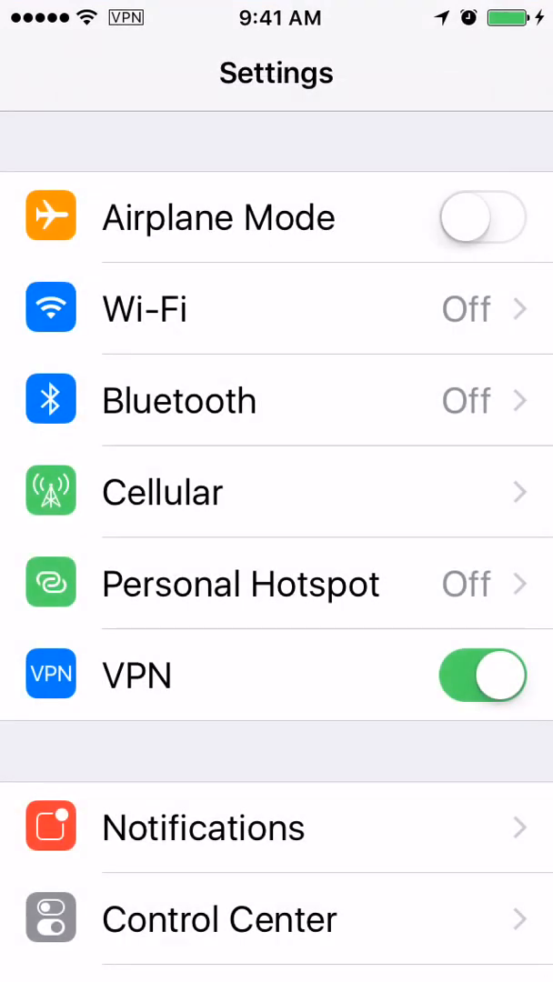
pyautogui.scroll(-3)
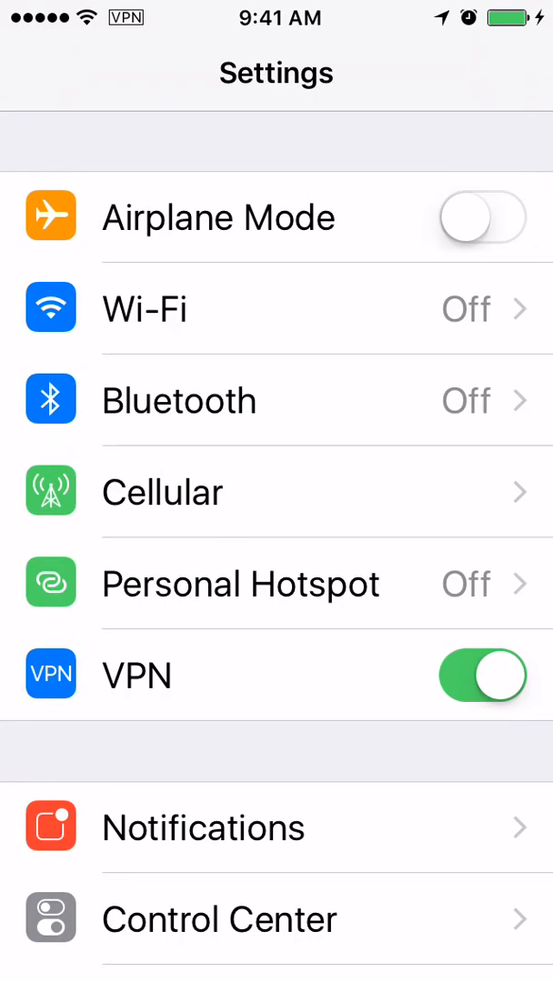
pyautogui.scroll(-3)
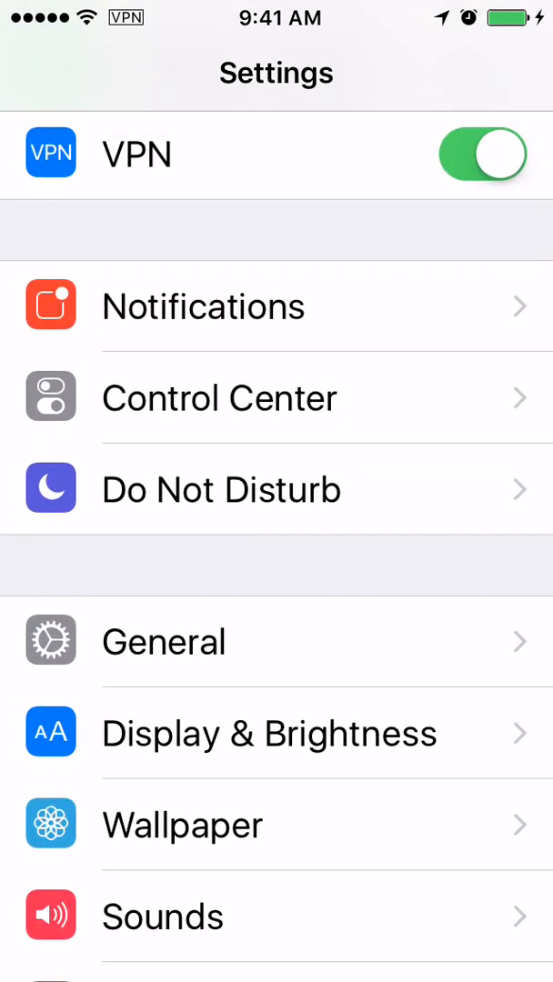
# Start Reset Network Settings under General > Reset, bringing up the deletion warning
pyautogui.click(164, 641)
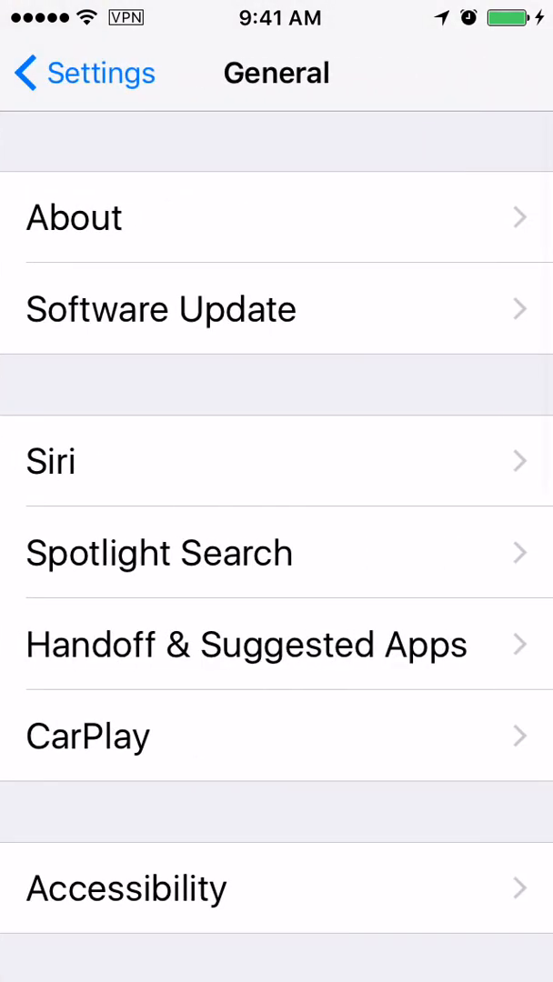
pyautogui.scroll(-3)
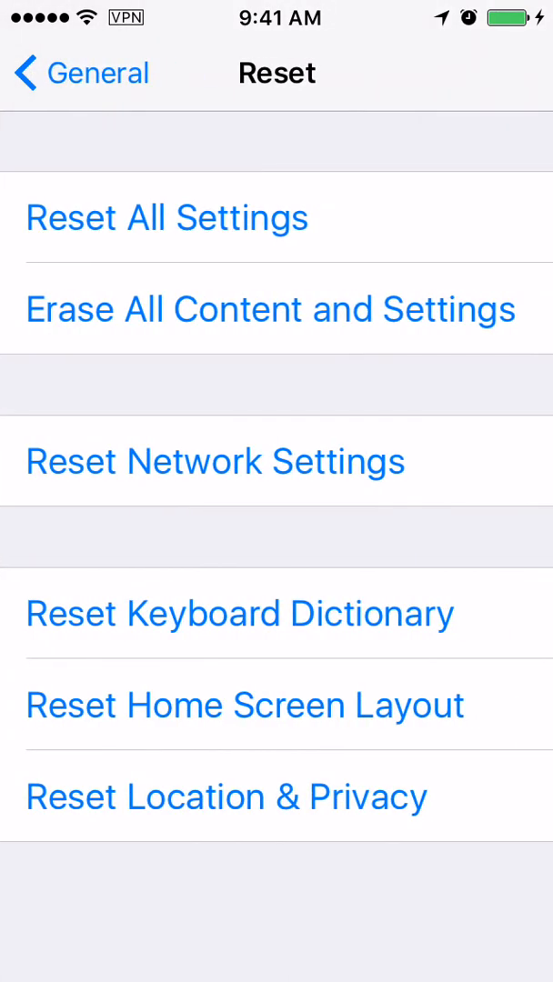
pyautogui.click(214, 460)
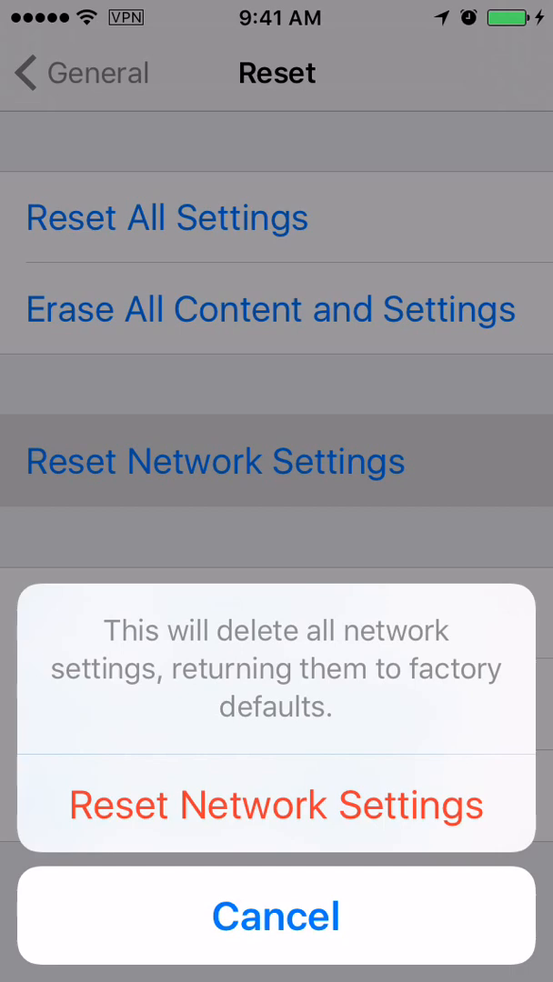
pyautogui.click(277, 915)
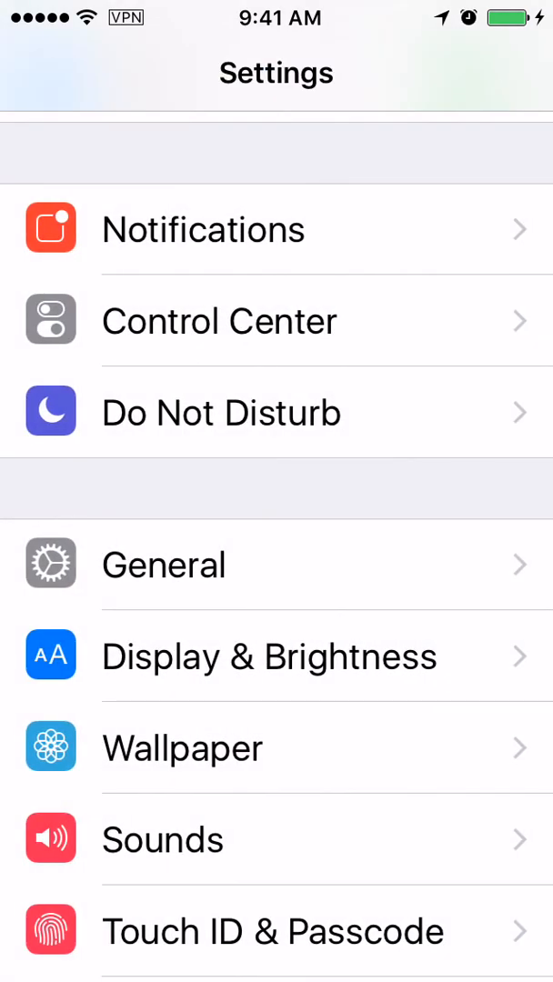
# Exit Settings back to the Reference folder on the Home Screen
pyautogui.scroll(-3)
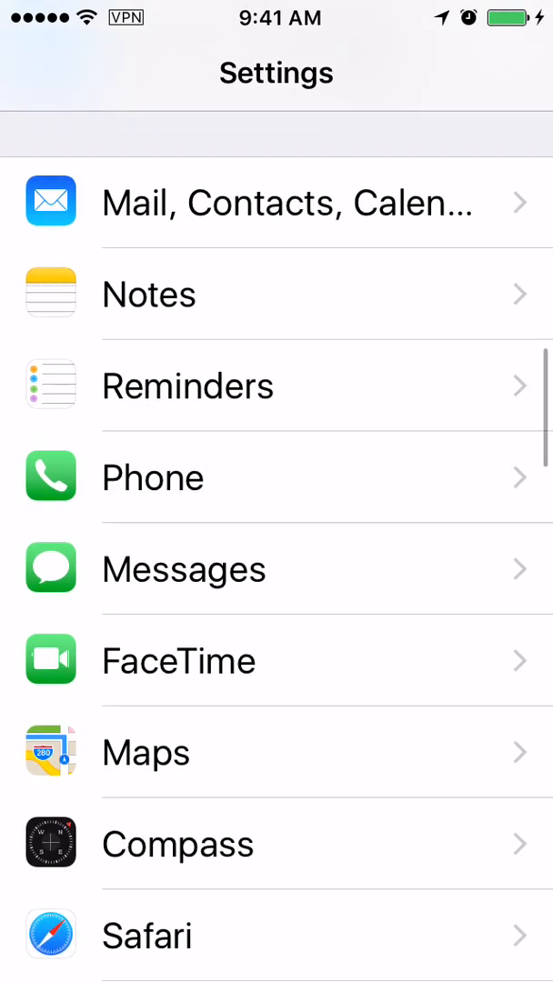
pyautogui.press('home')
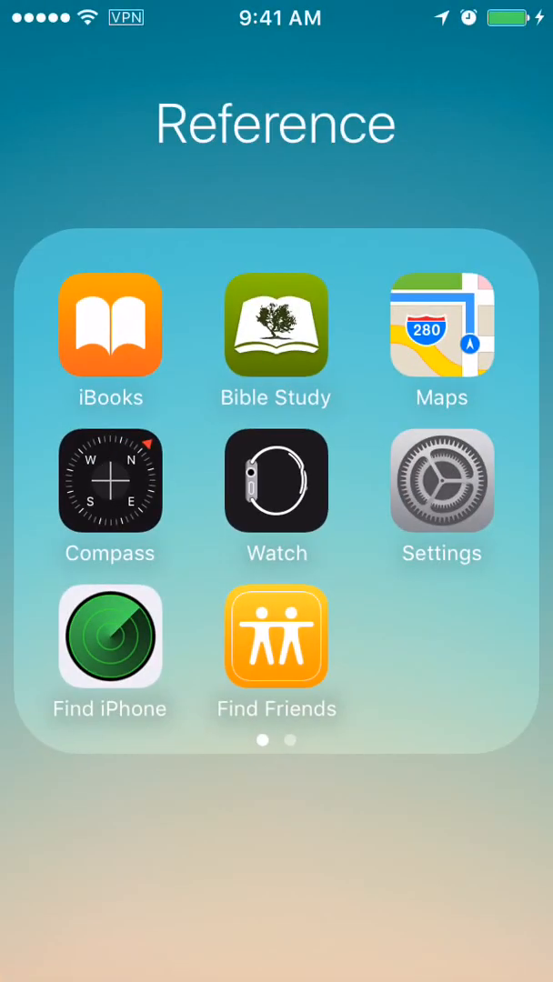